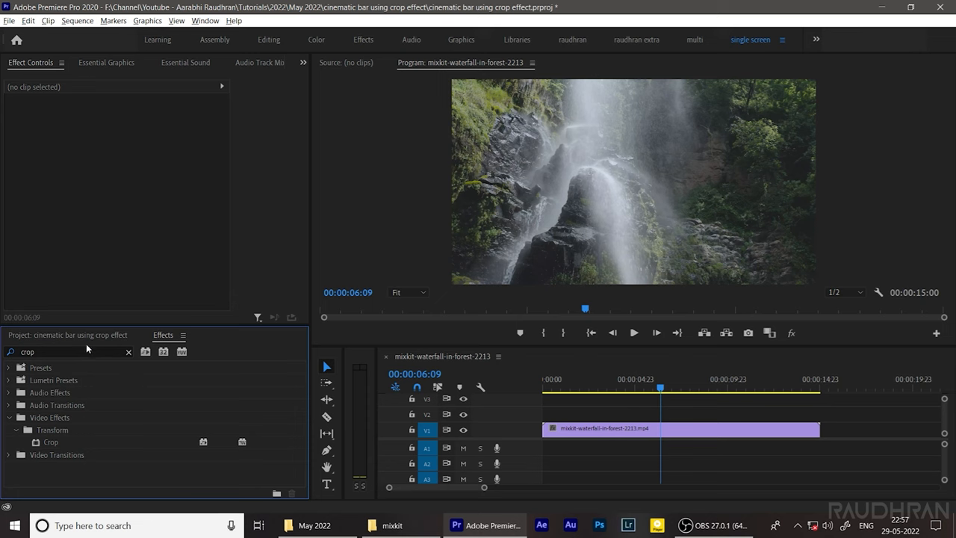
{"action": "mouse_move", "coordinate": [65, 338]}
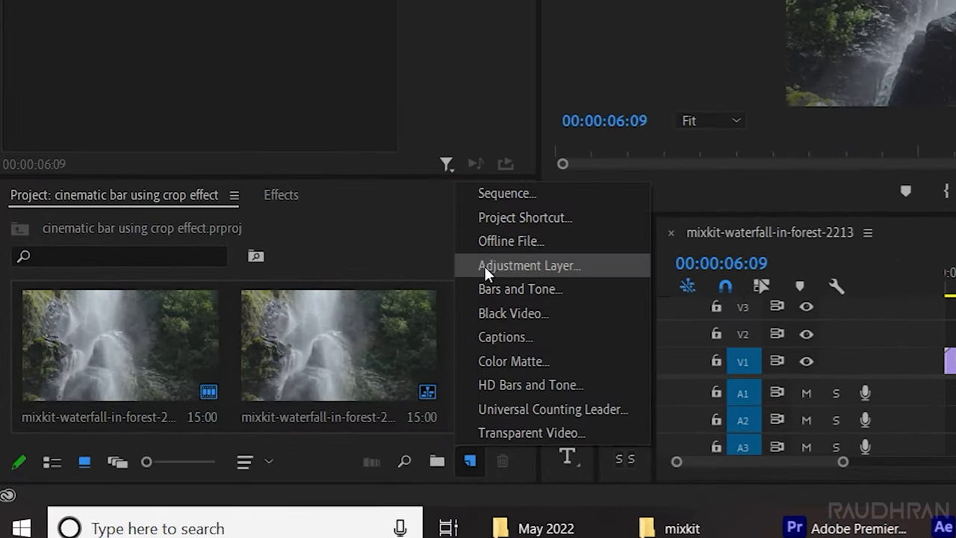
Add a 1920x1080 adjustment layer to the project with default settings.
{"action": "left_click", "coordinate": [529, 265]}
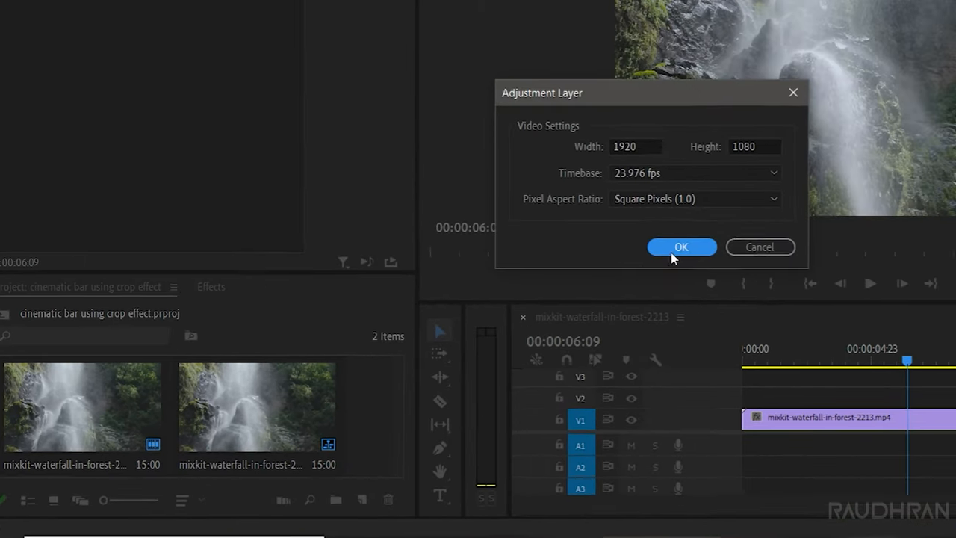
{"action": "left_click", "coordinate": [681, 247]}
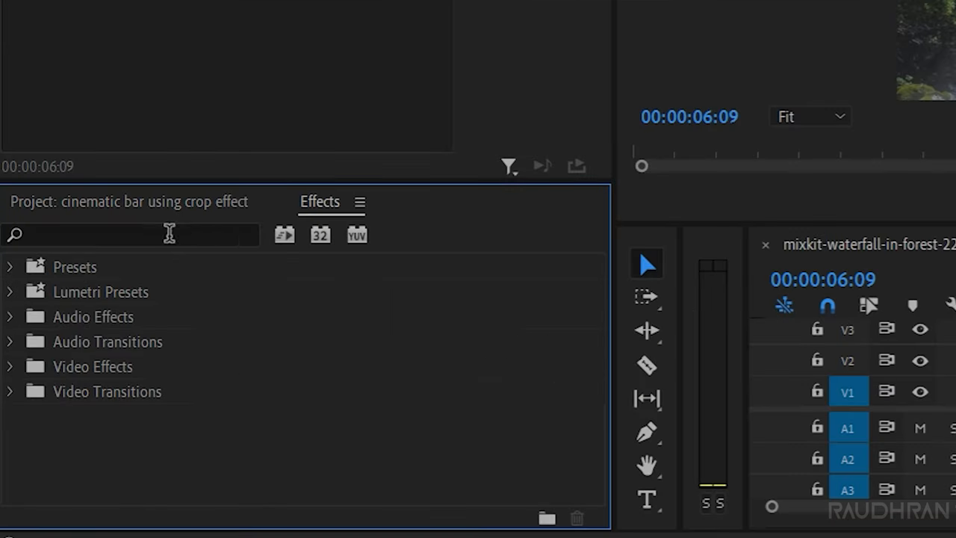
Search the Effects panel for 'crop'.
{"action": "type", "text": "crop"}
{"action": "type", "text": "12"}
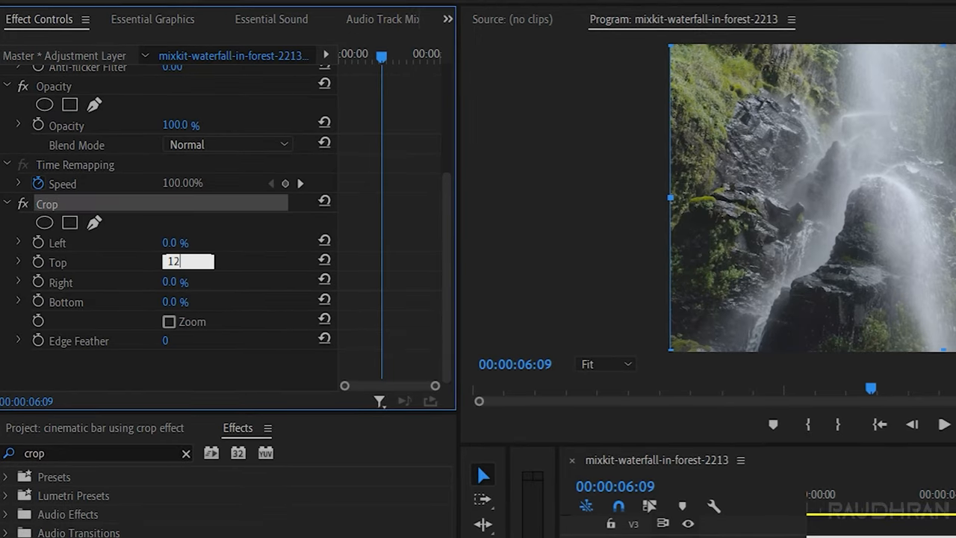
Set the Crop effect's Bottom value to 12.0 to match the top.
{"action": "left_click", "coordinate": [176, 301]}
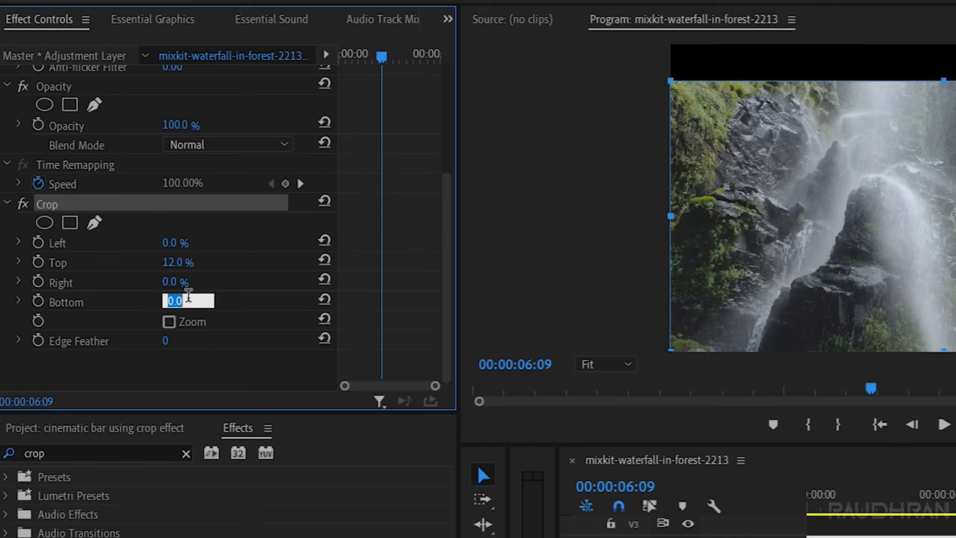
{"action": "type", "text": "12.0"}
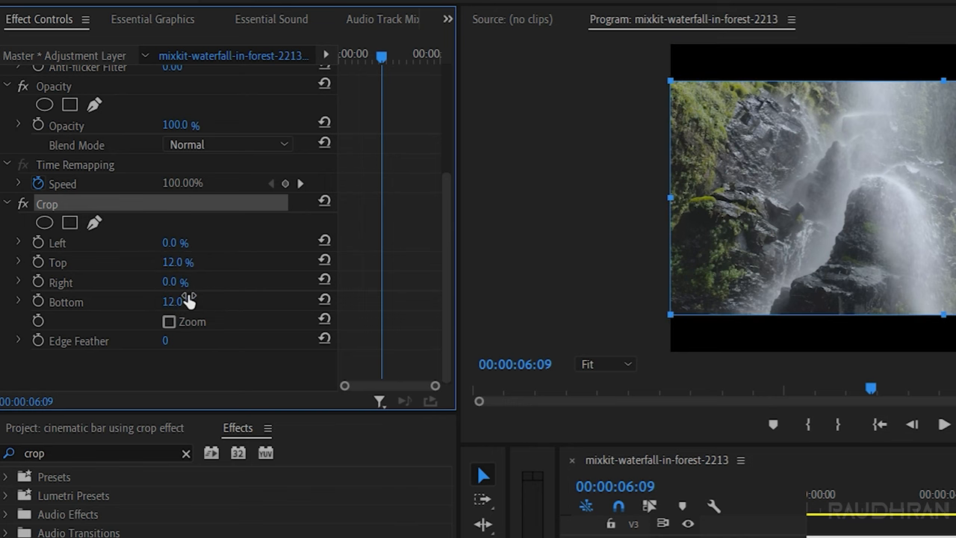